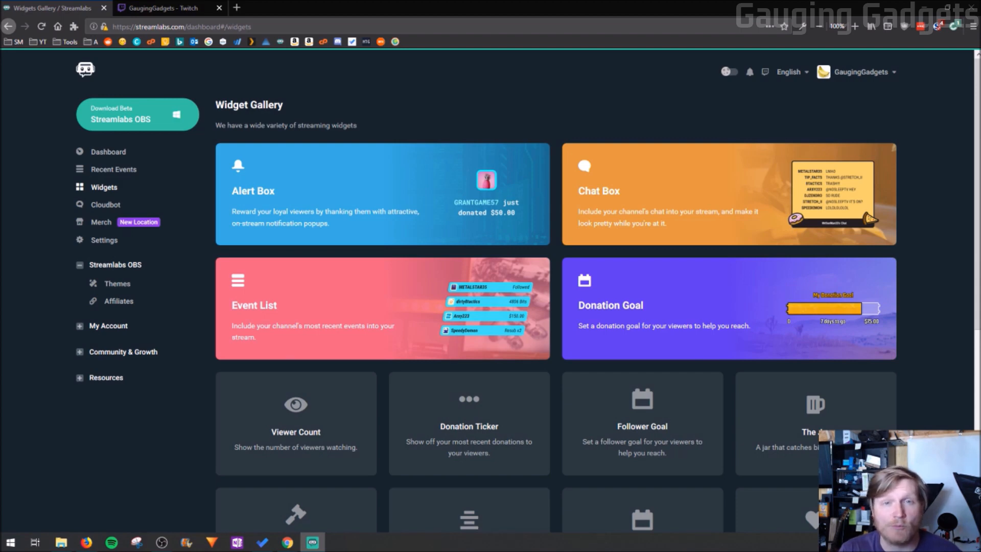
{"action": "mouse_move", "coordinate": [802, 536]}
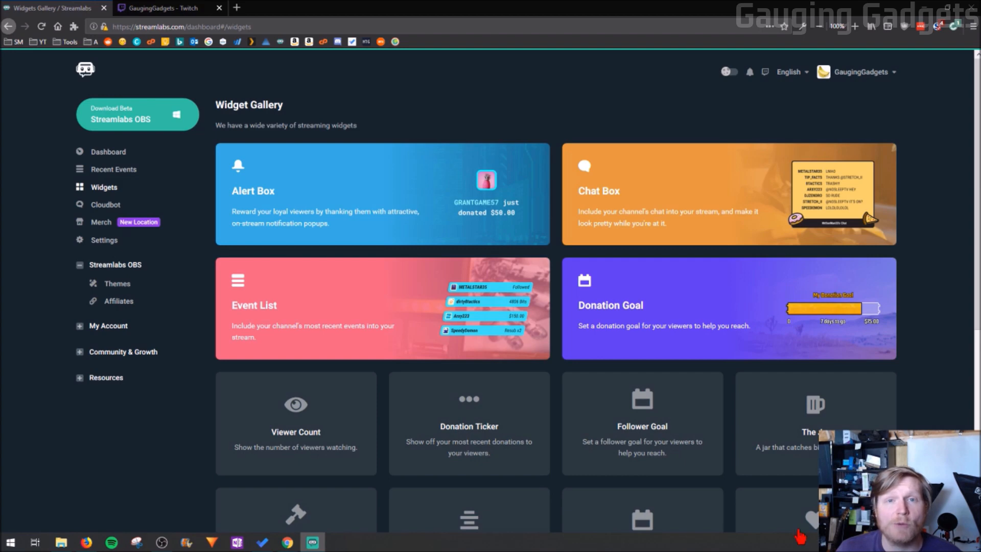
{"action": "mouse_move", "coordinate": [317, 192]}
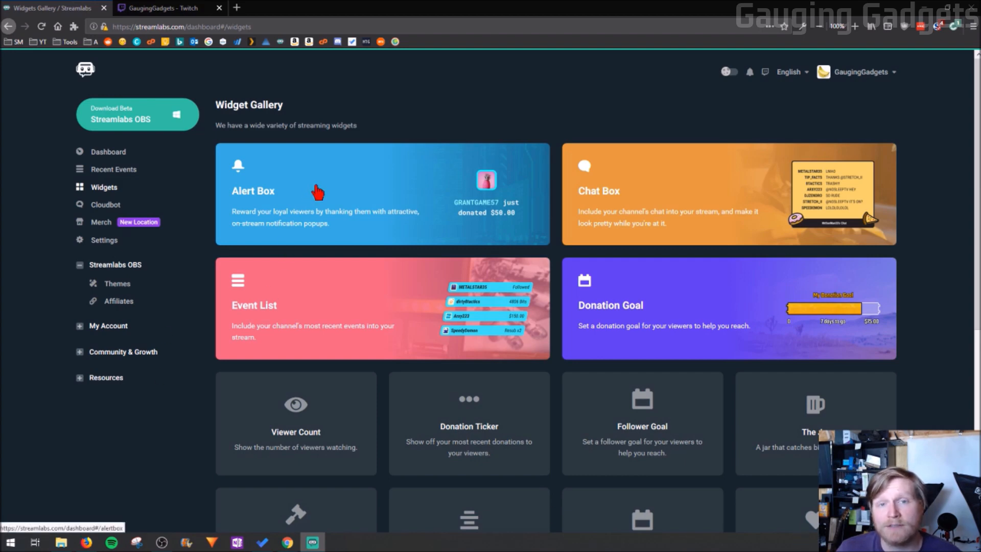
{"action": "mouse_move", "coordinate": [386, 218]}
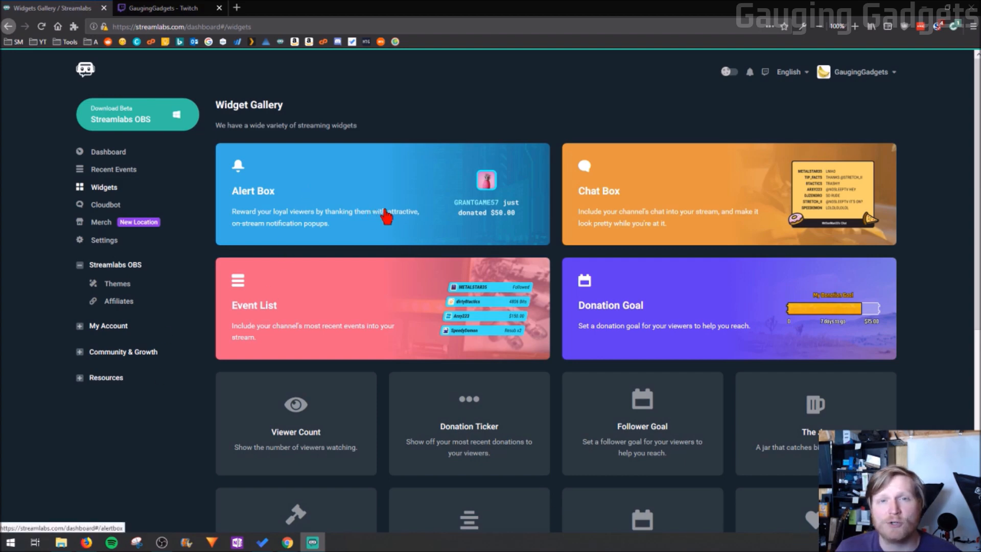
{"action": "mouse_move", "coordinate": [653, 301]}
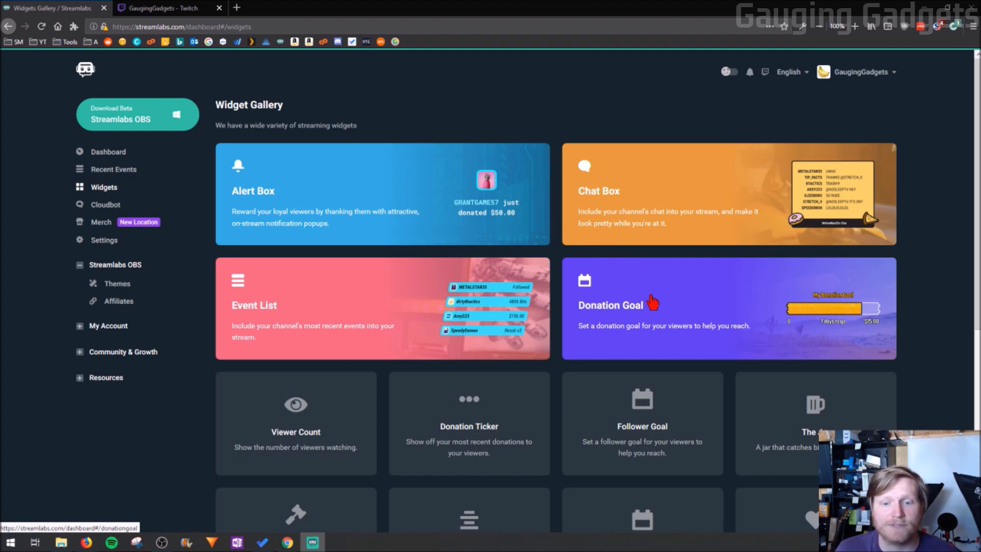
- Open the Alert Box widget settings and scroll to its General Settings section
{"action": "left_click", "coordinate": [381, 194]}
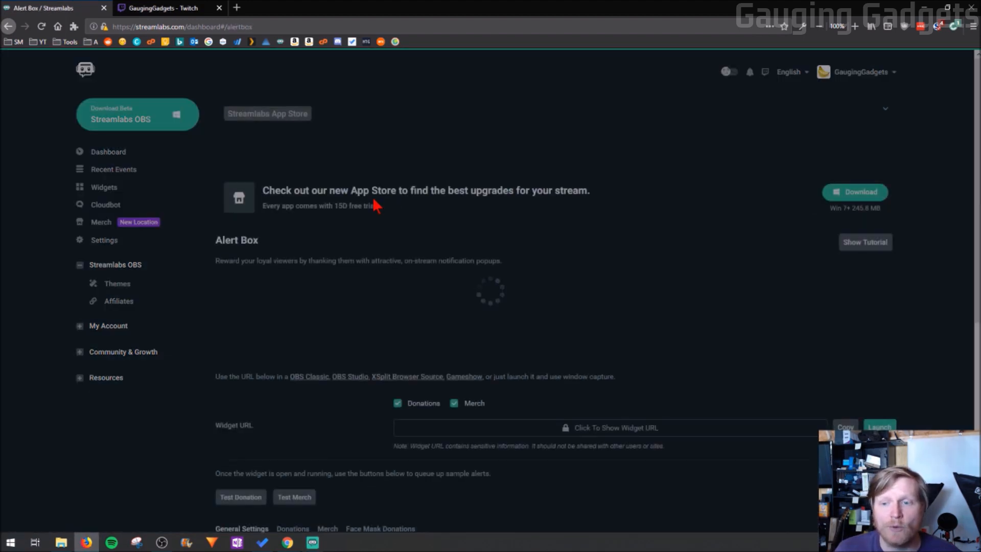
{"action": "scroll", "scroll_direction": "down", "scroll_amount": 3}
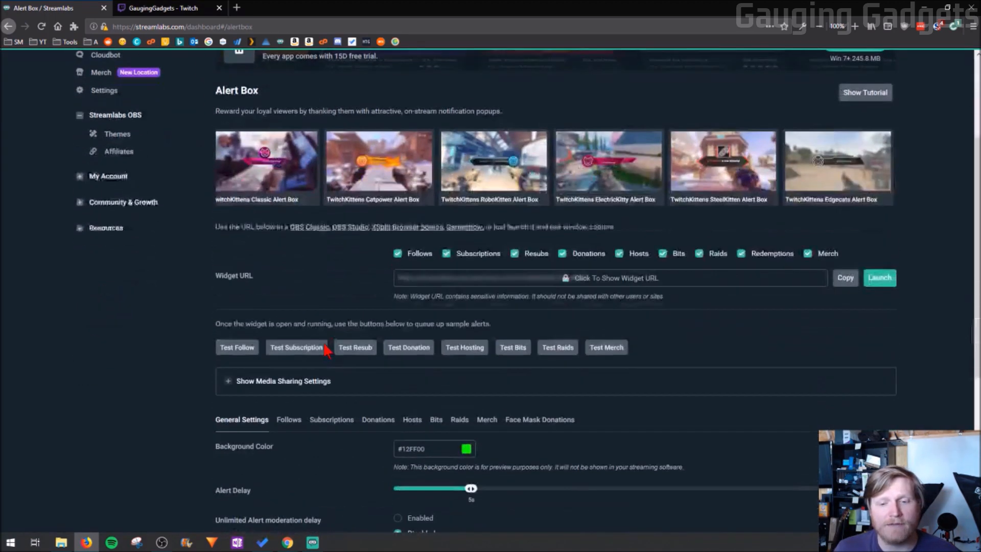
{"action": "scroll", "scroll_direction": "down", "scroll_amount": 3}
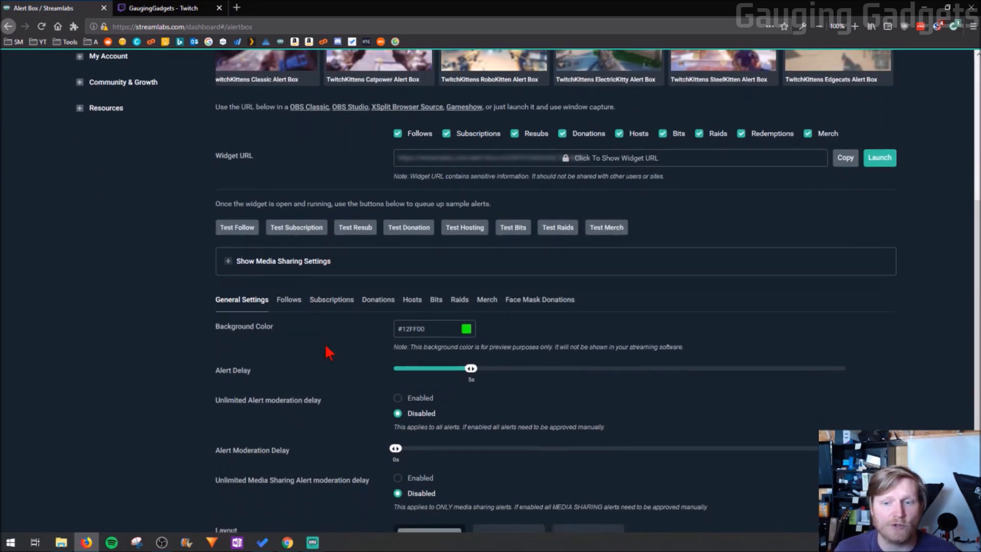
{"action": "scroll", "scroll_direction": "down", "scroll_amount": 3}
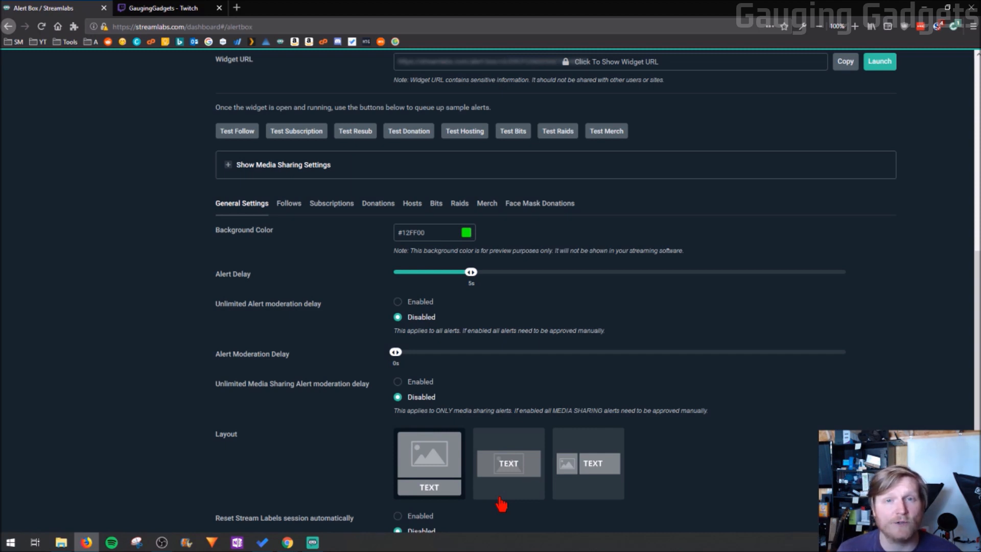
{"action": "scroll", "scroll_direction": "up", "scroll_amount": 3}
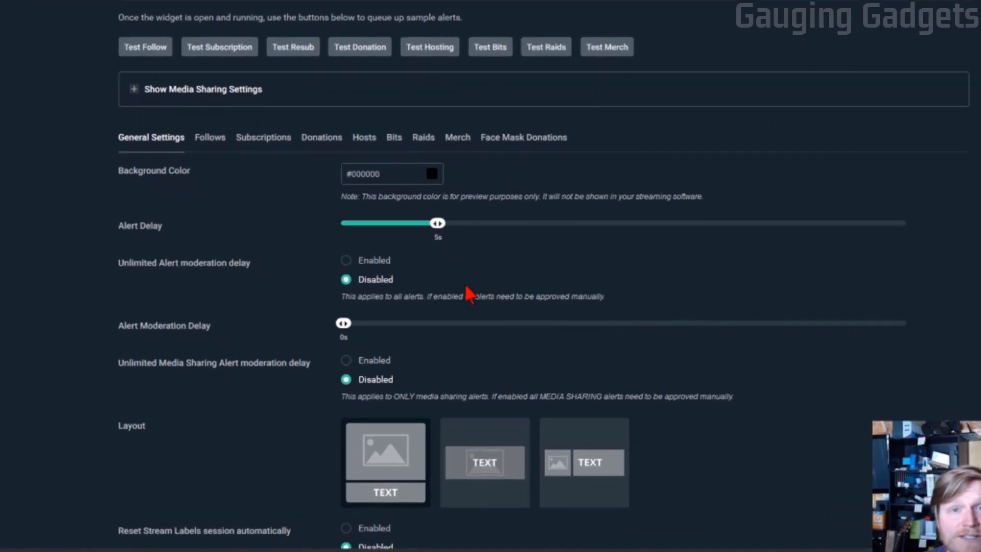
{"action": "mouse_move", "coordinate": [472, 294]}
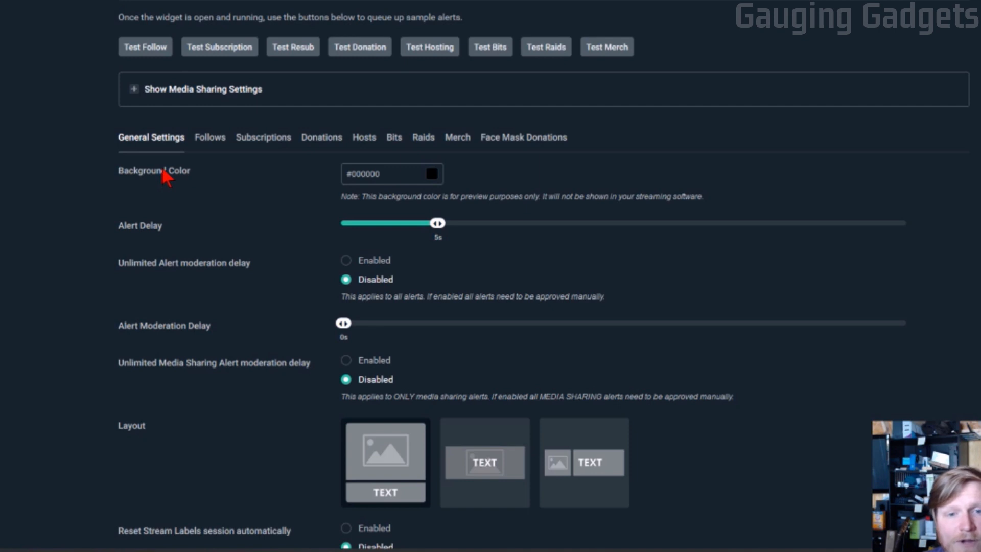
{"action": "mouse_move", "coordinate": [432, 181]}
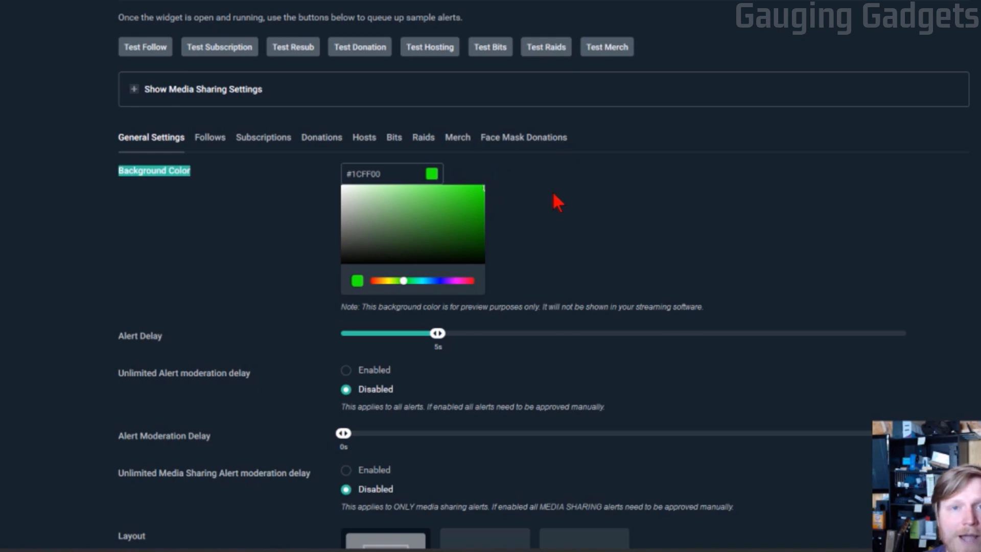
- Select the Alert Box Background Color hex value so it can be changed to #1CFF00
{"action": "left_click", "coordinate": [364, 174]}
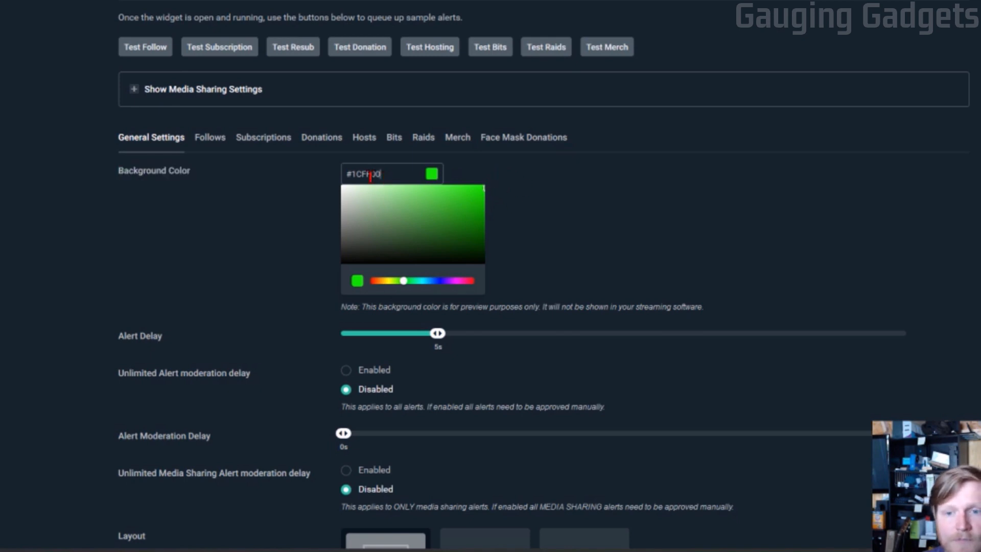
{"action": "triple_click", "coordinate": [363, 174]}
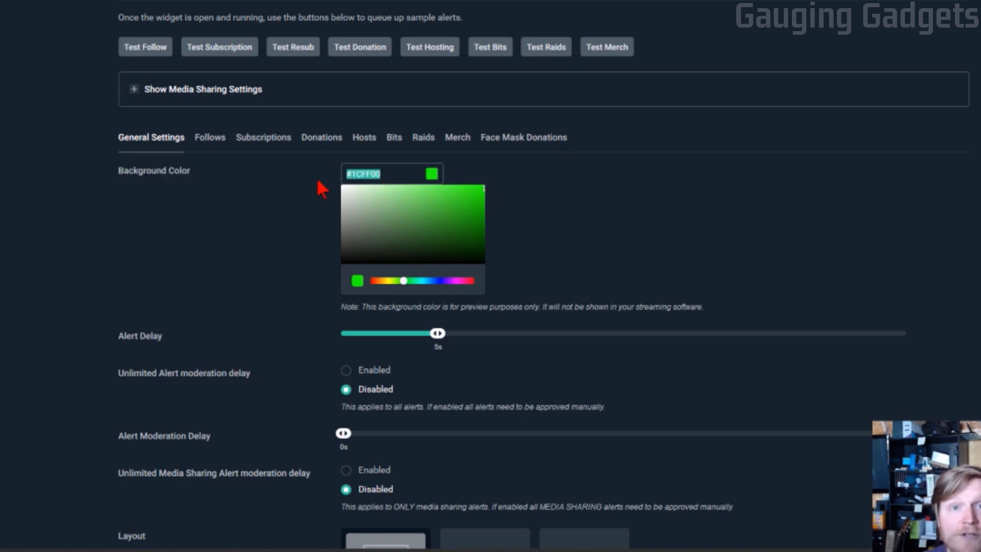
{"action": "mouse_move", "coordinate": [853, 220]}
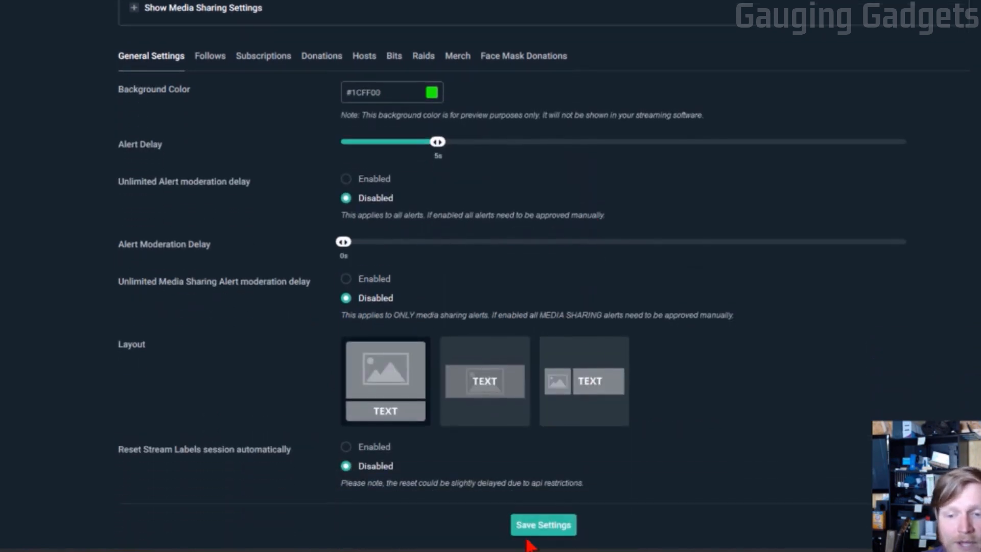
- Save the green background, launch the widget window, and play a test follow alert
{"action": "left_click", "coordinate": [543, 525]}
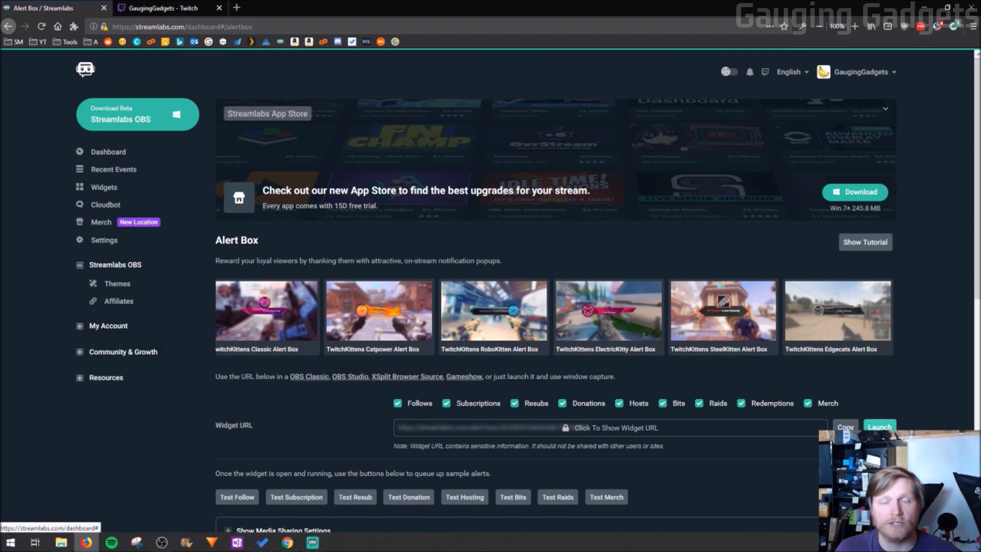
{"action": "left_click", "coordinate": [879, 426]}
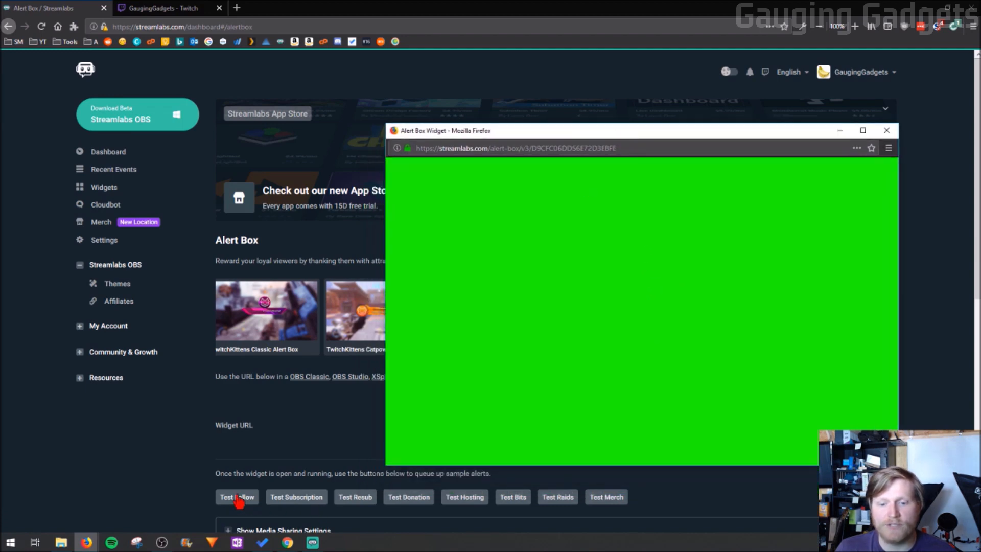
{"action": "left_click", "coordinate": [237, 496]}
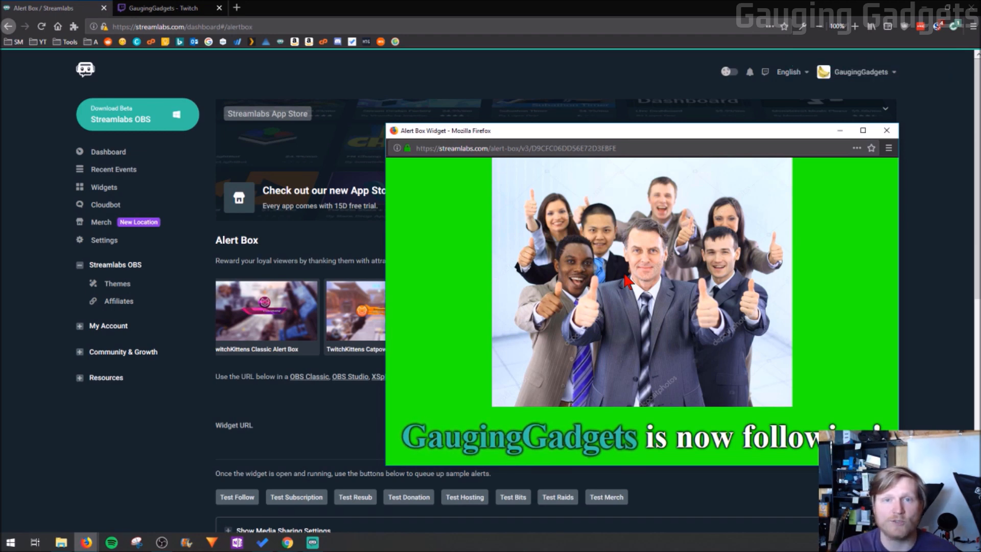
{"action": "mouse_move", "coordinate": [162, 540]}
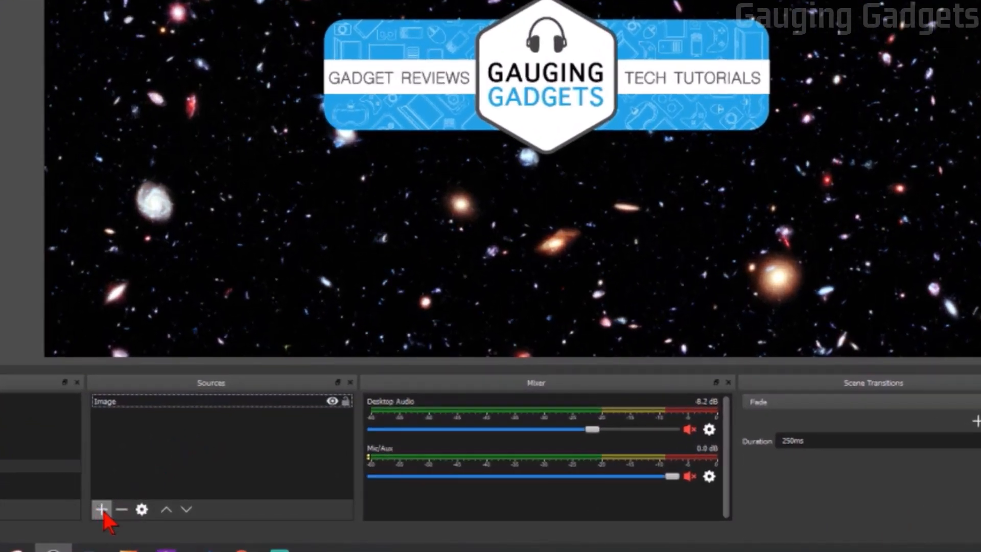
- Add a Window Capture source targeting the Firefox Alert Box Widget window
{"action": "left_click", "coordinate": [101, 509]}
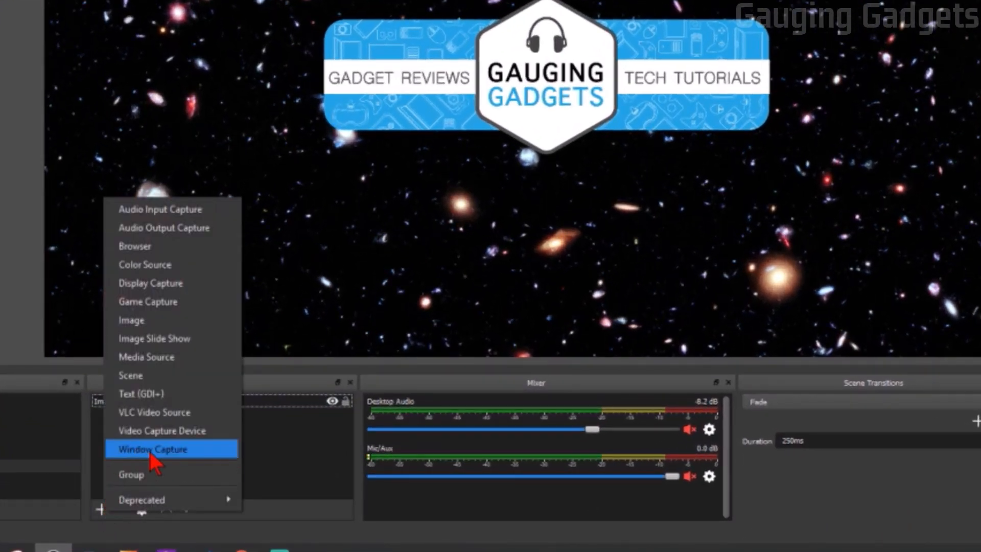
{"action": "left_click", "coordinate": [153, 449]}
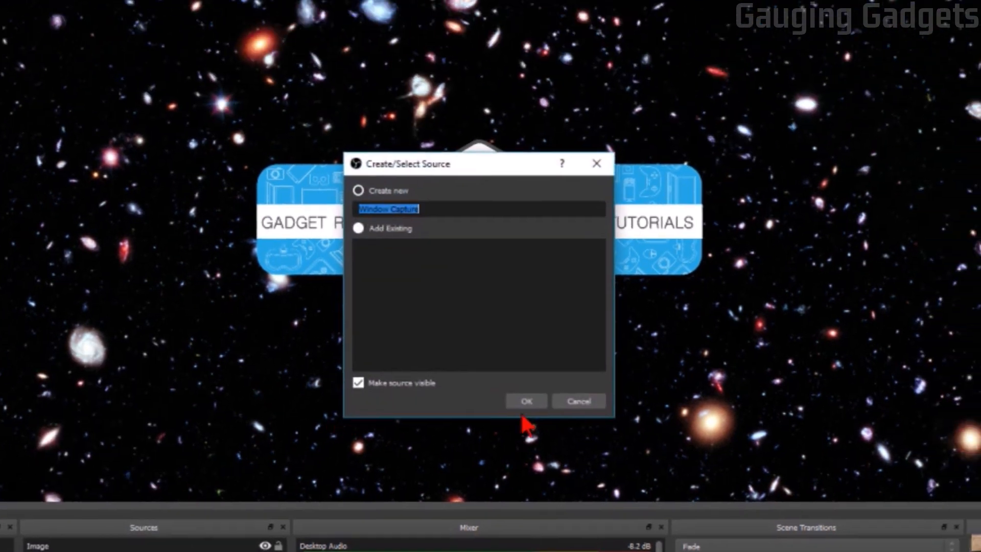
{"action": "left_click", "coordinate": [526, 401]}
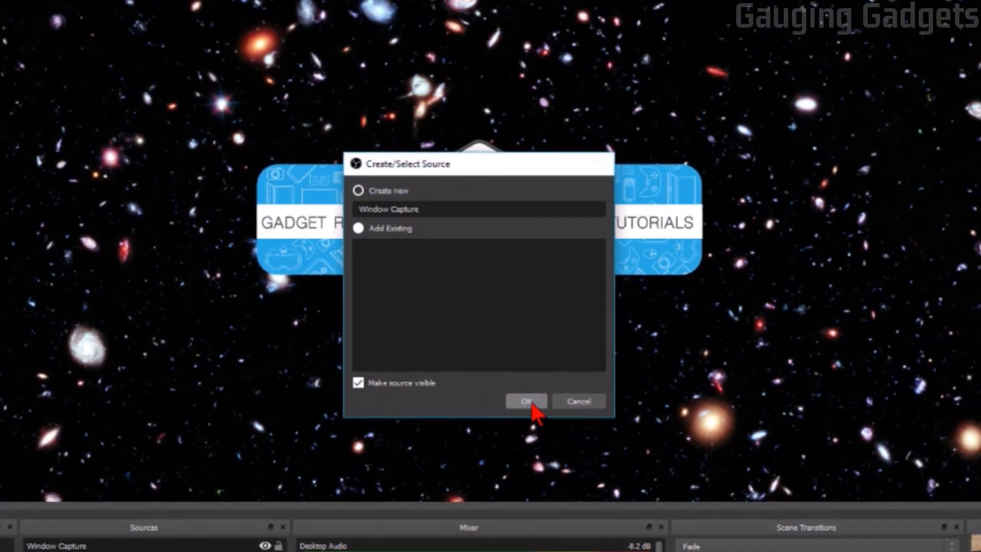
{"action": "left_click", "coordinate": [525, 402]}
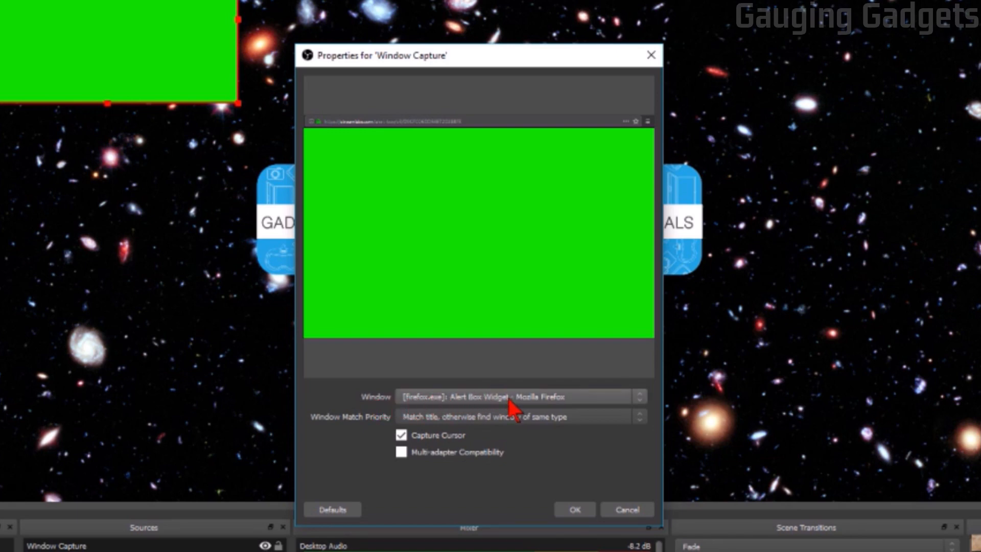
- Confirm the Window Capture properties to place the green widget window over the scene
{"action": "left_click", "coordinate": [574, 510]}
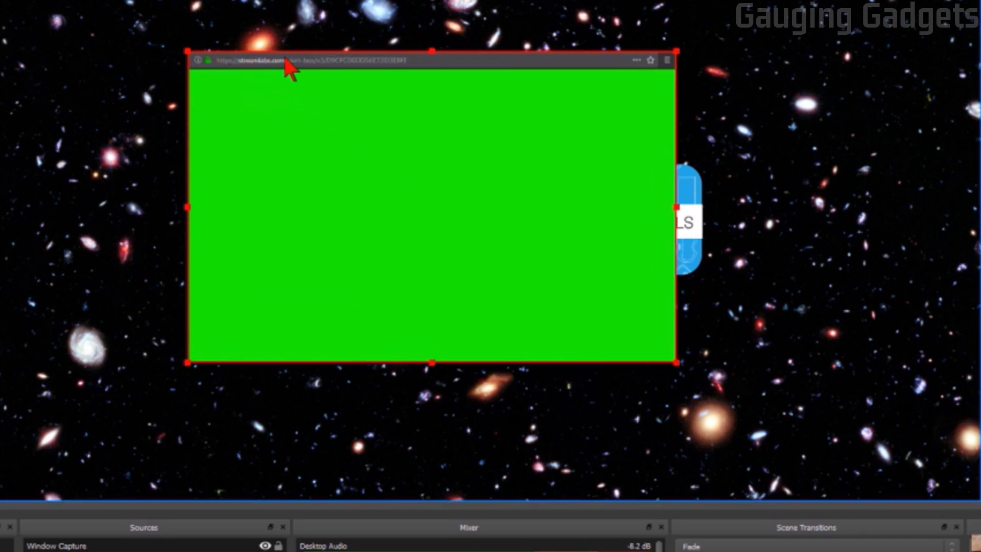
{"action": "mouse_move", "coordinate": [467, 116]}
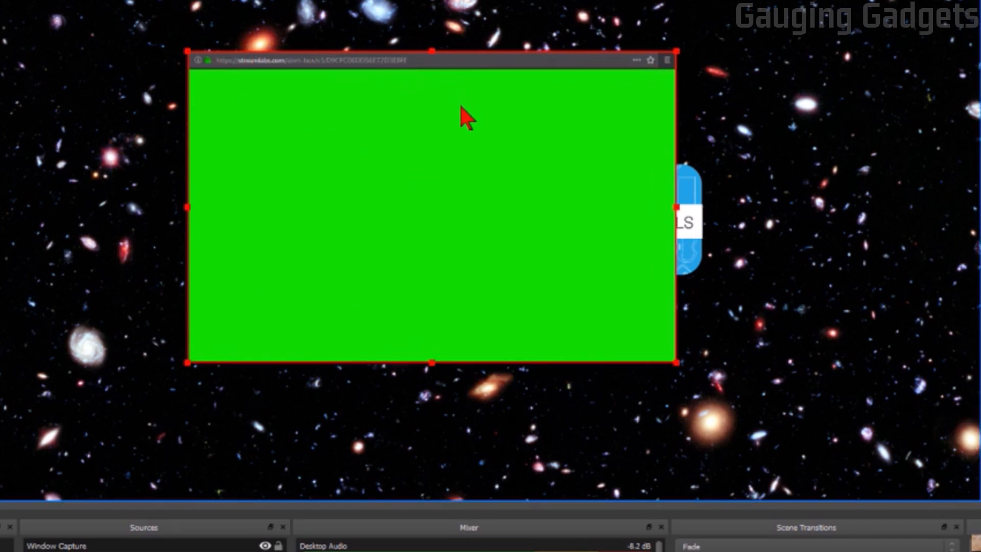
{"action": "mouse_move", "coordinate": [403, 174]}
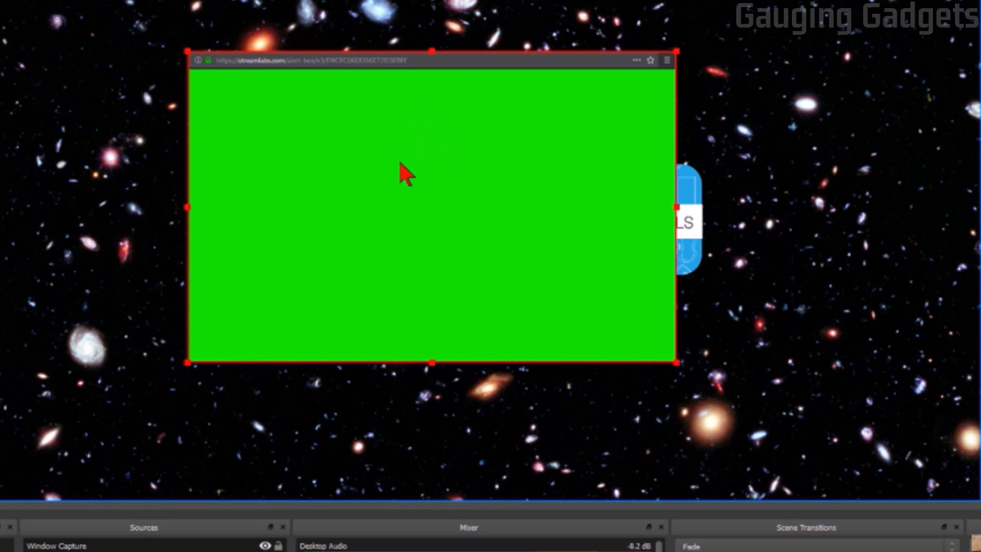
{"action": "mouse_move", "coordinate": [438, 244]}
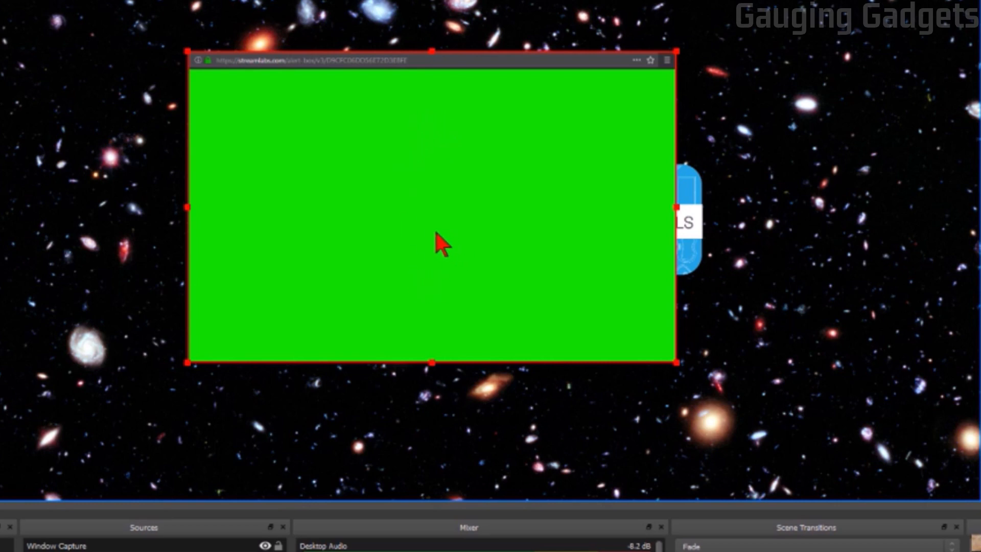
- Set a top crop of 50 in the capture's Edit Transform dialog to hide the address bar
{"action": "right_click", "coordinate": [438, 244]}
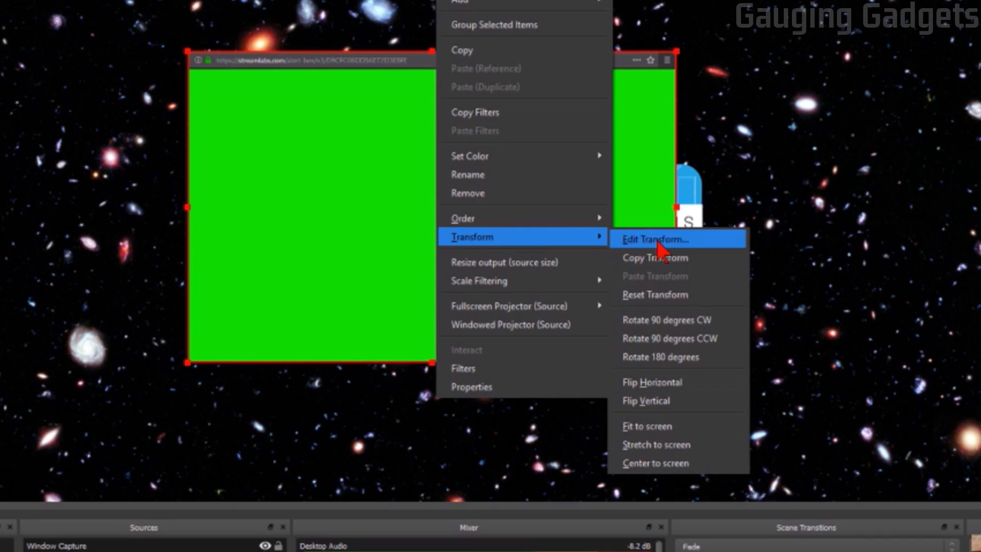
{"action": "left_click", "coordinate": [653, 239]}
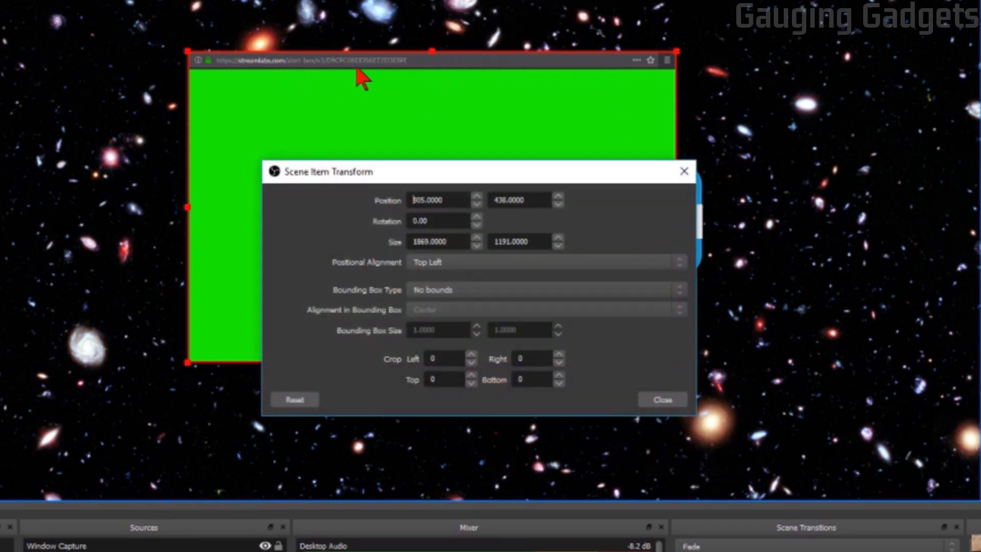
{"action": "mouse_move", "coordinate": [407, 376]}
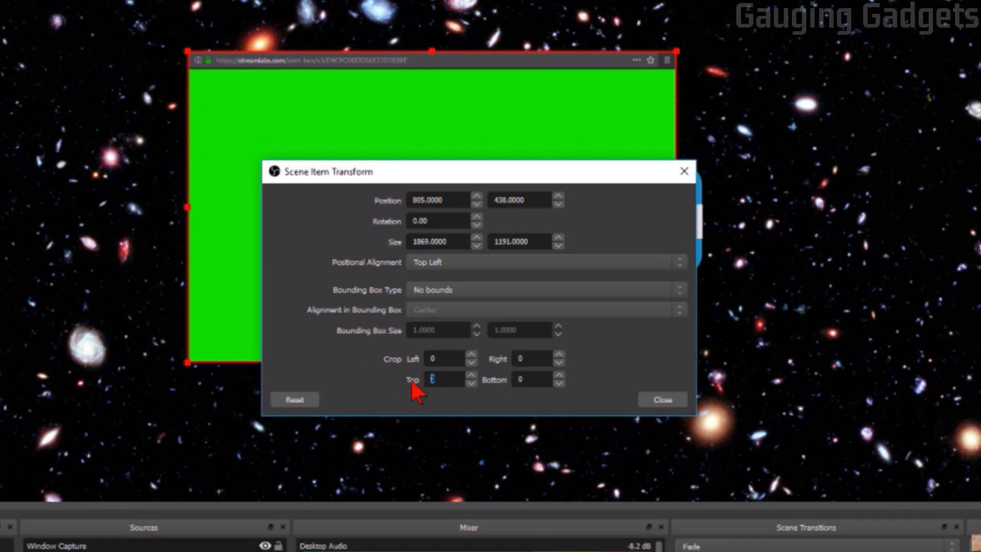
{"action": "type", "text": "50"}
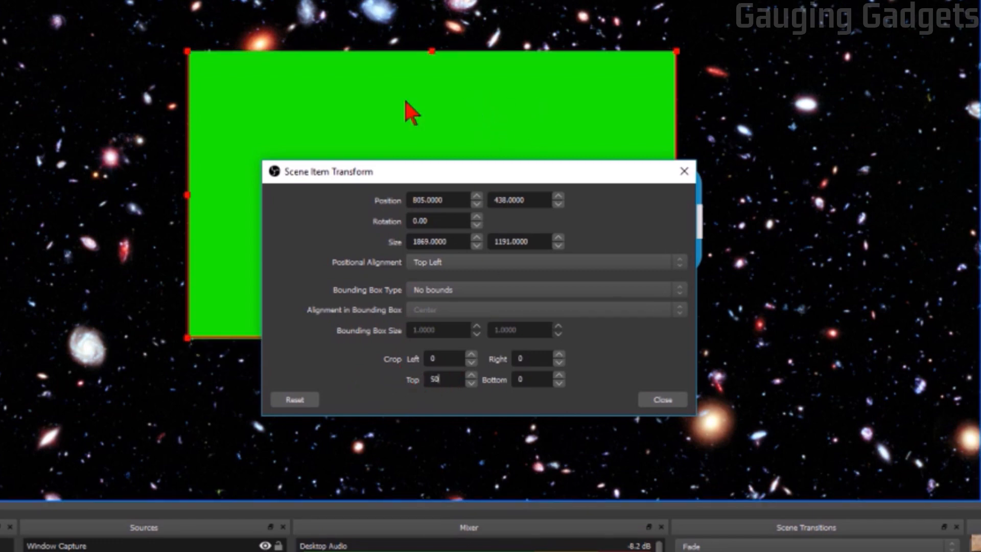
{"action": "mouse_move", "coordinate": [433, 116]}
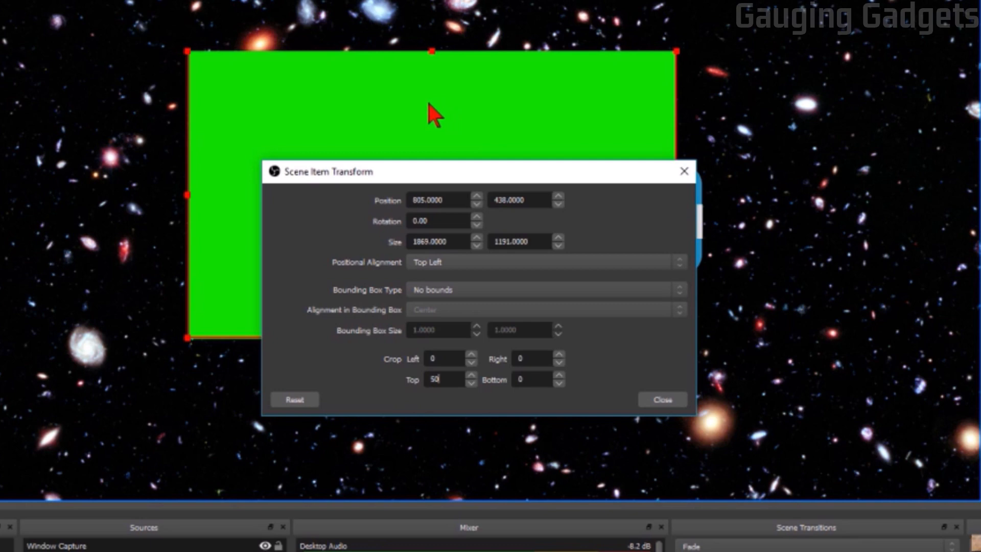
{"action": "left_click_drag", "start_coordinate": [438, 171], "coordinate": [507, 167]}
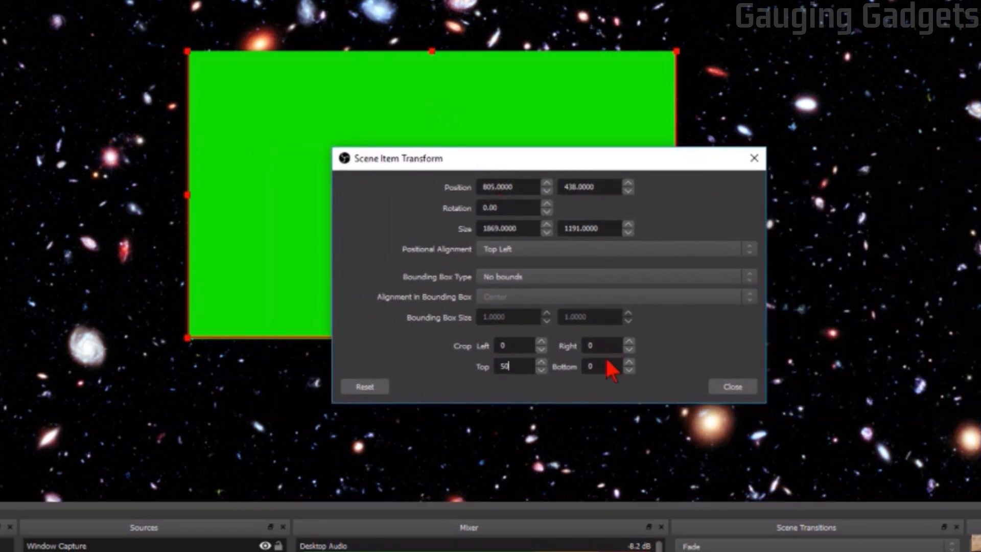
{"action": "mouse_move", "coordinate": [603, 369]}
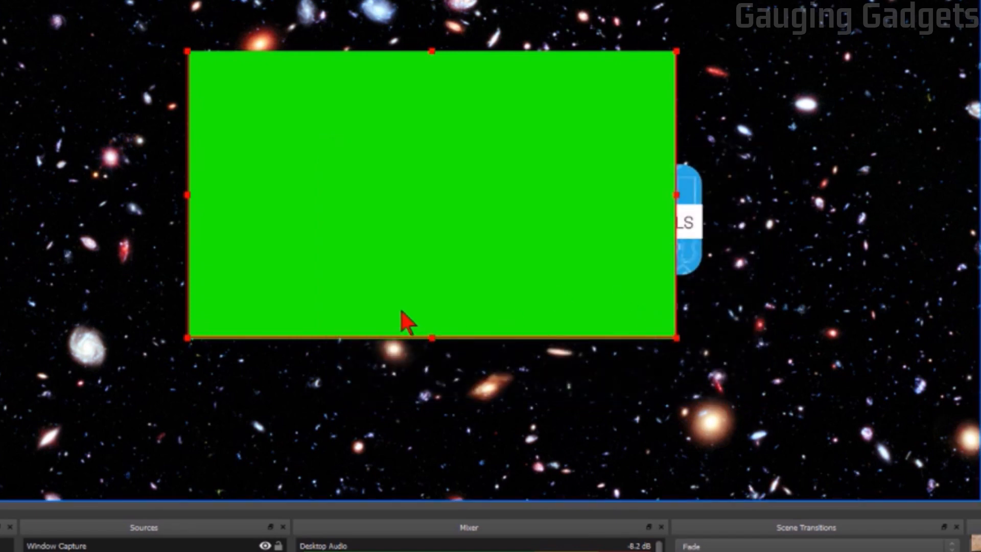
{"action": "mouse_move", "coordinate": [504, 234]}
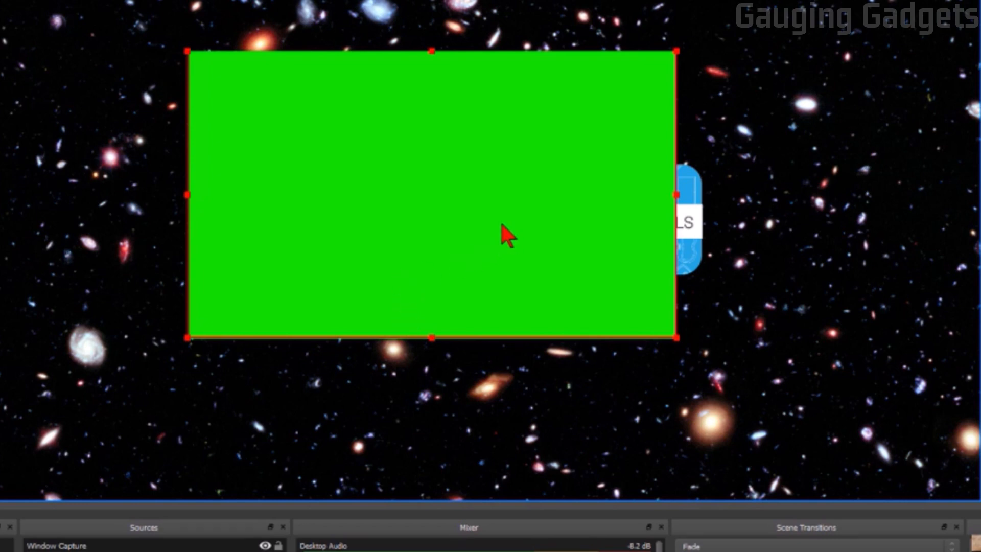
{"action": "mouse_move", "coordinate": [379, 194]}
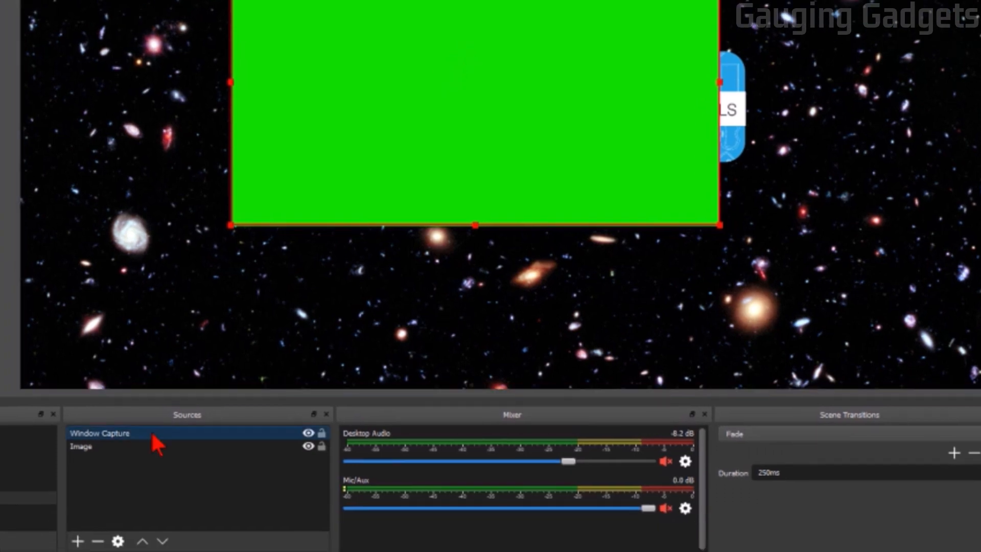
{"action": "mouse_move", "coordinate": [116, 444]}
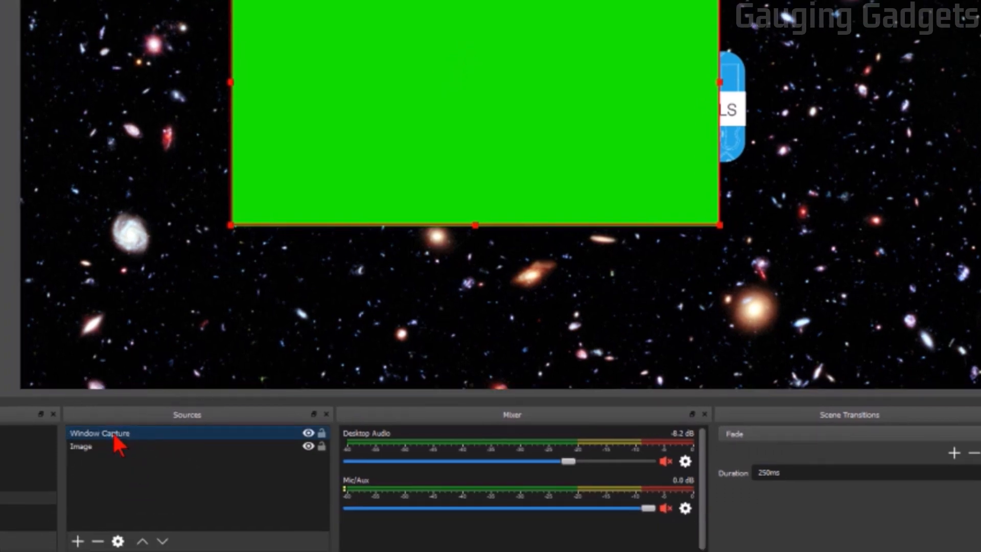
- Add a Chroma Key filter to the Window Capture source
{"action": "right_click", "coordinate": [99, 432]}
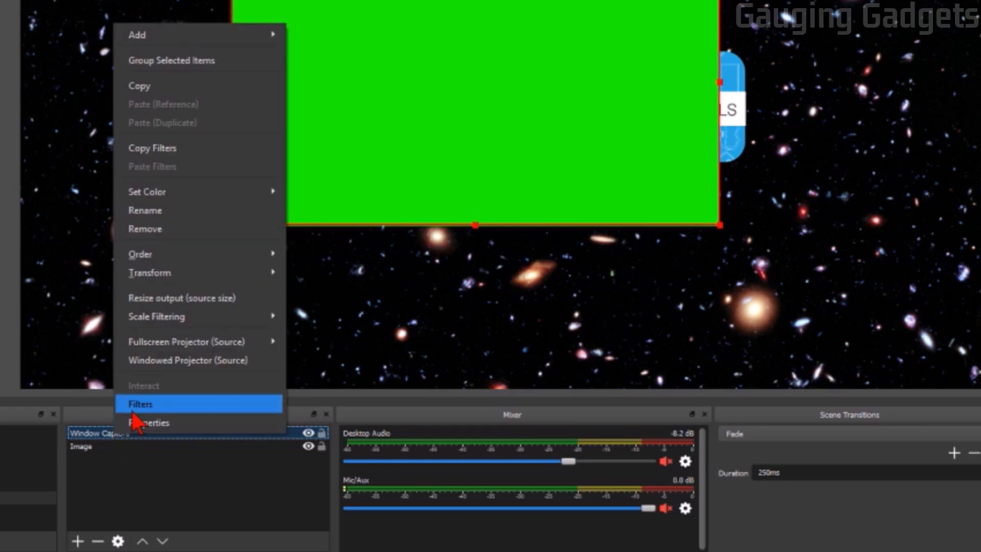
{"action": "left_click", "coordinate": [140, 403]}
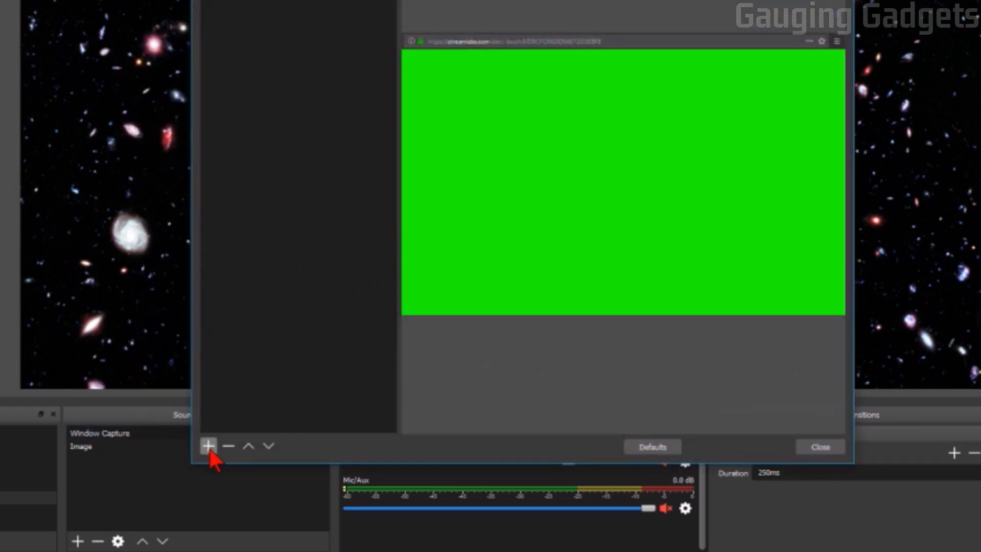
{"action": "left_click", "coordinate": [208, 446]}
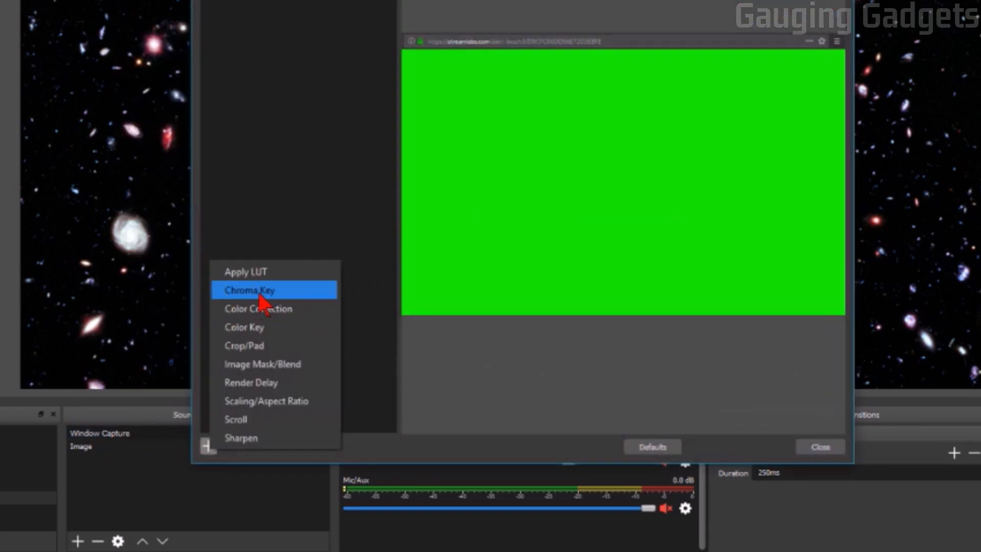
{"action": "left_click", "coordinate": [249, 289]}
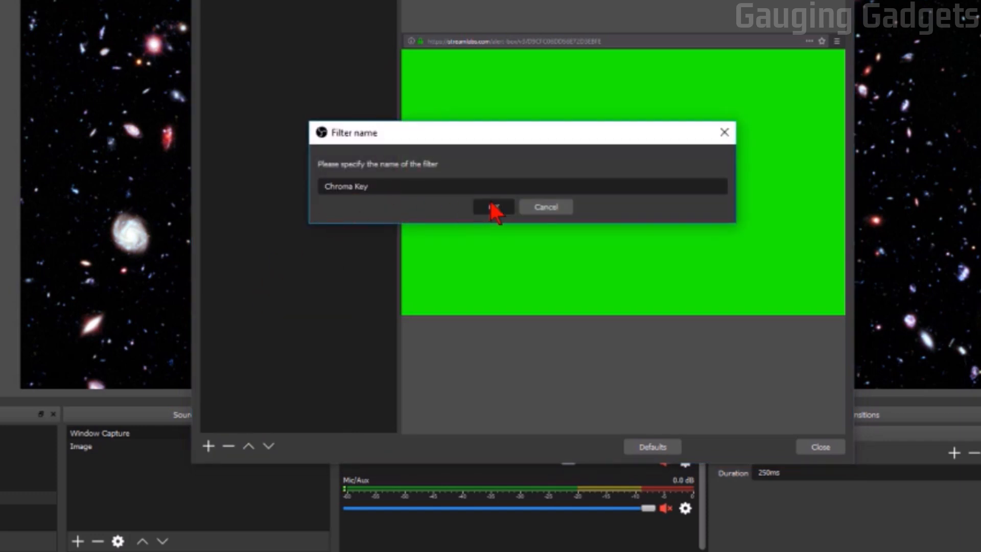
{"action": "left_click", "coordinate": [492, 207]}
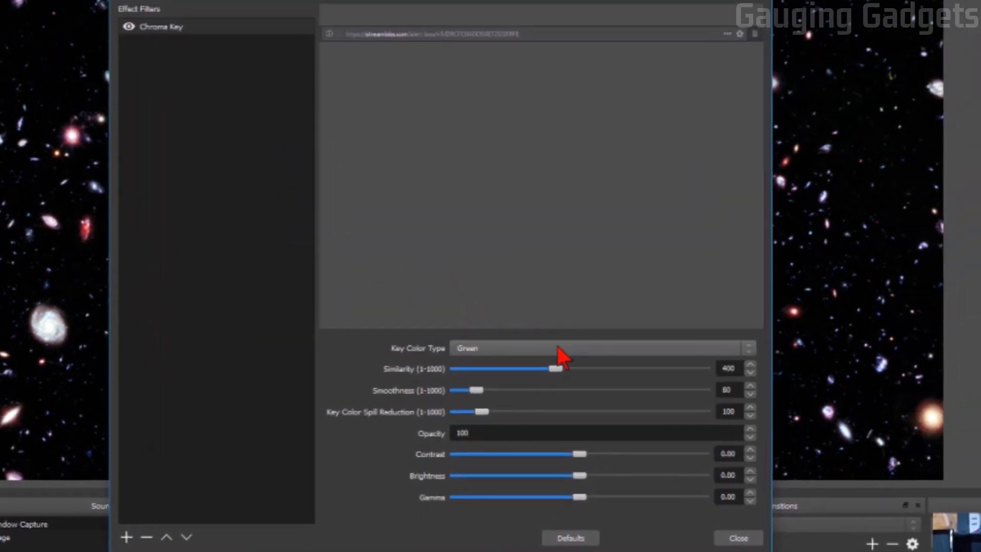
- Set the Chroma Key to custom colour #1CFF00 and close the filters window
{"action": "left_click", "coordinate": [601, 348]}
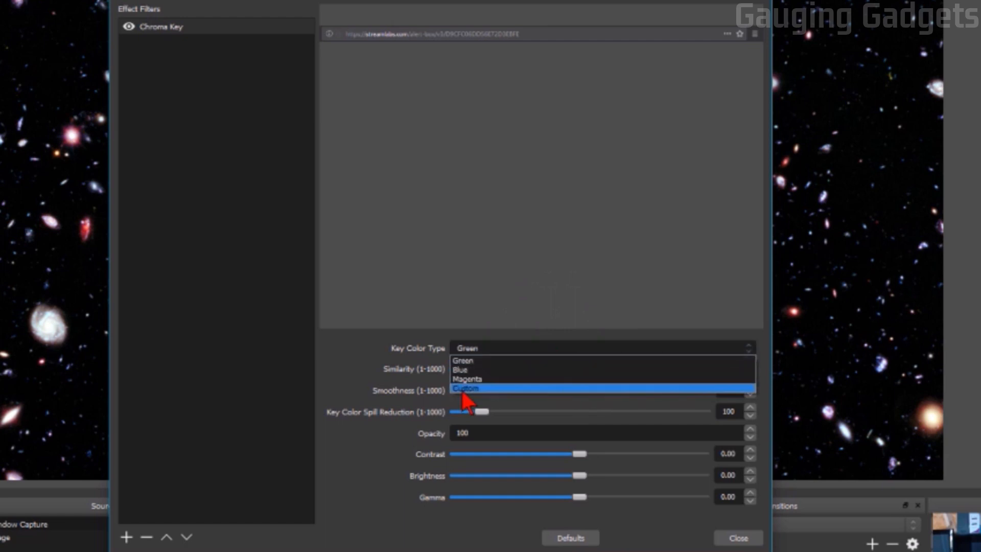
{"action": "left_click", "coordinate": [465, 388]}
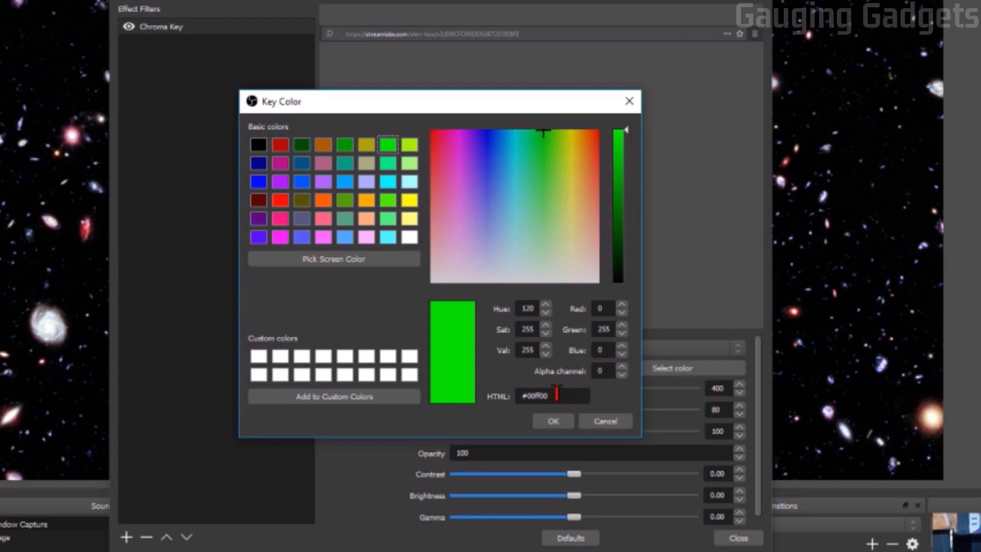
{"action": "triple_click", "coordinate": [545, 395]}
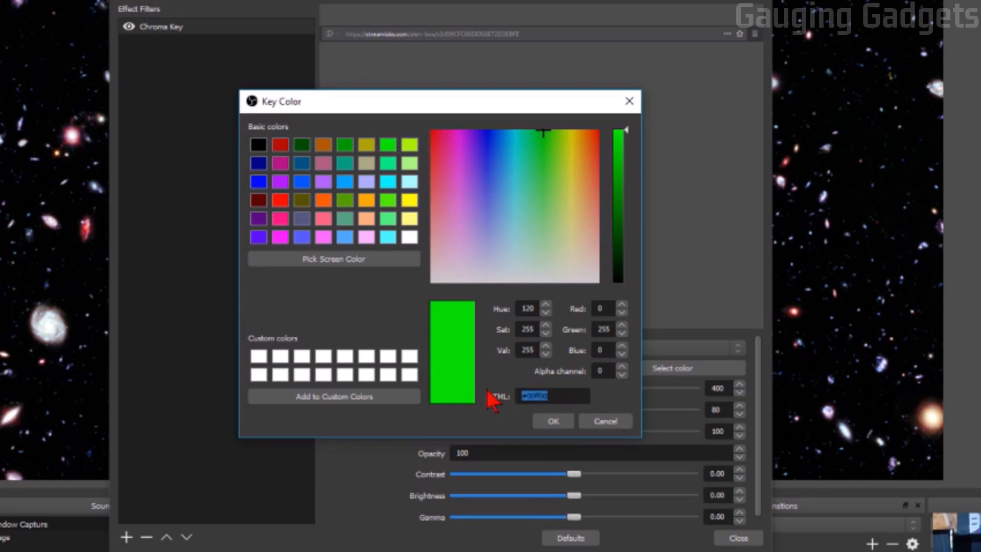
{"action": "type", "text": "1CFF00"}
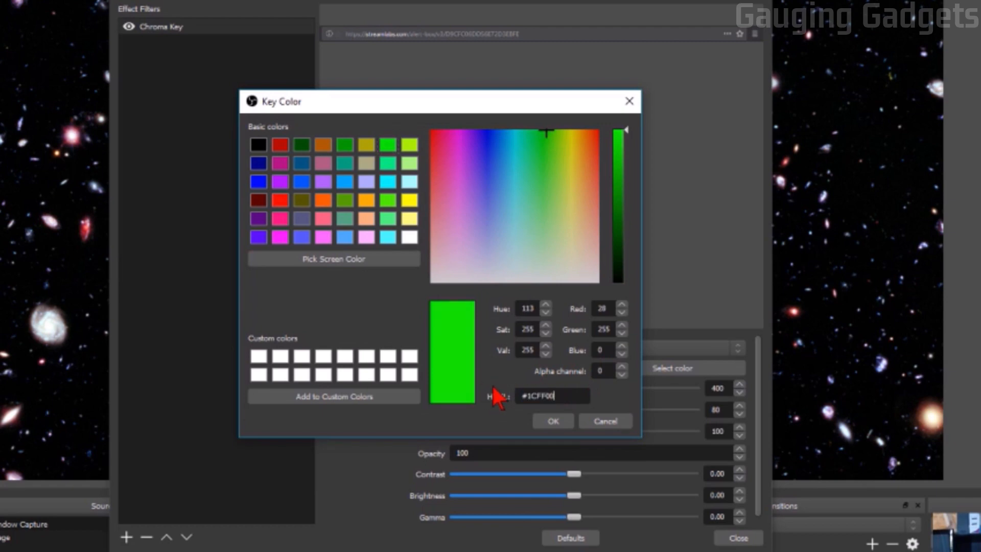
{"action": "left_click", "coordinate": [551, 420]}
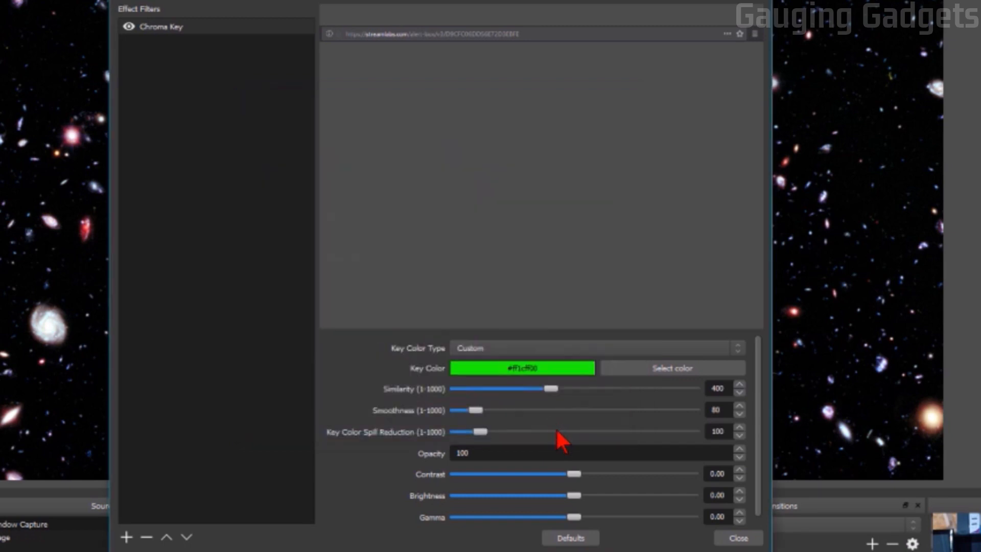
{"action": "mouse_move", "coordinate": [415, 401]}
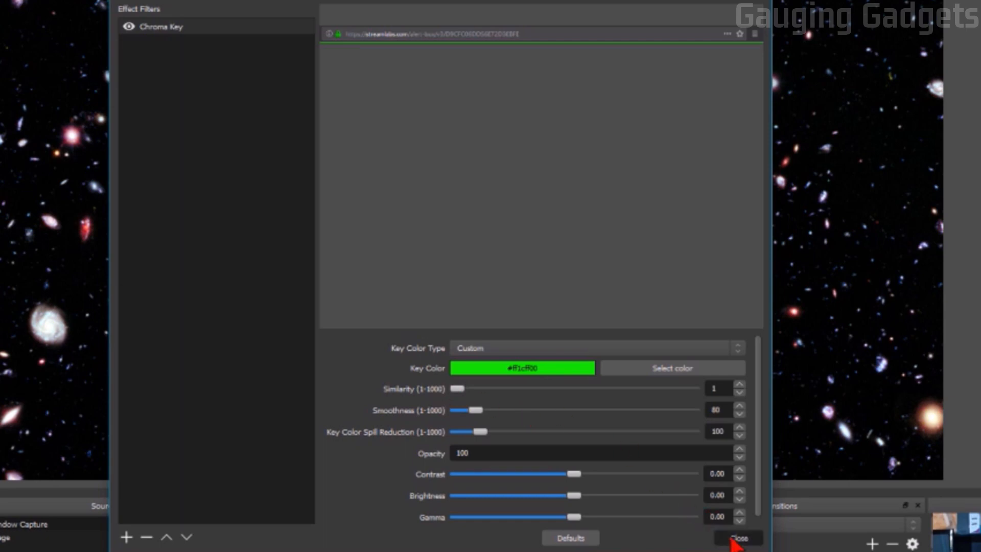
{"action": "left_click", "coordinate": [739, 538]}
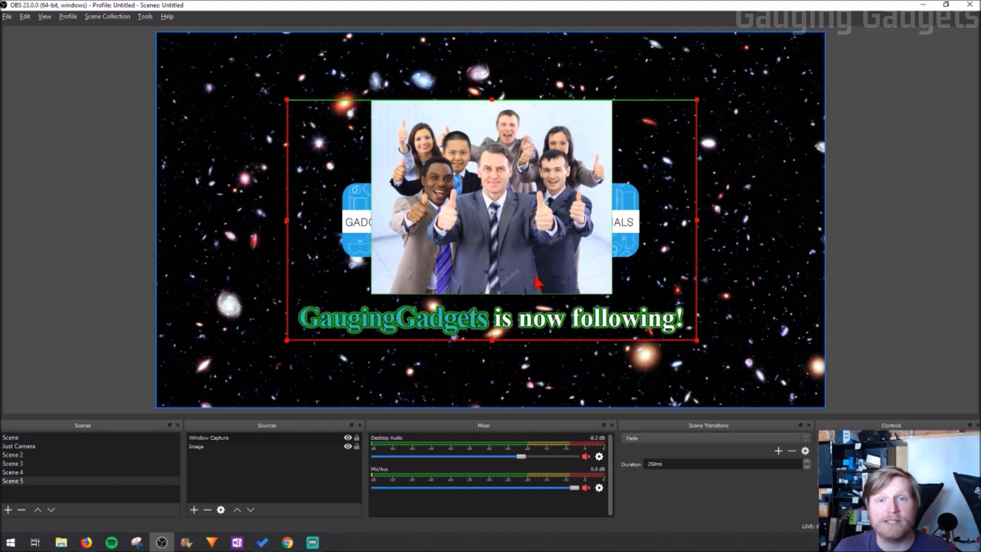
{"action": "mouse_move", "coordinate": [529, 257]}
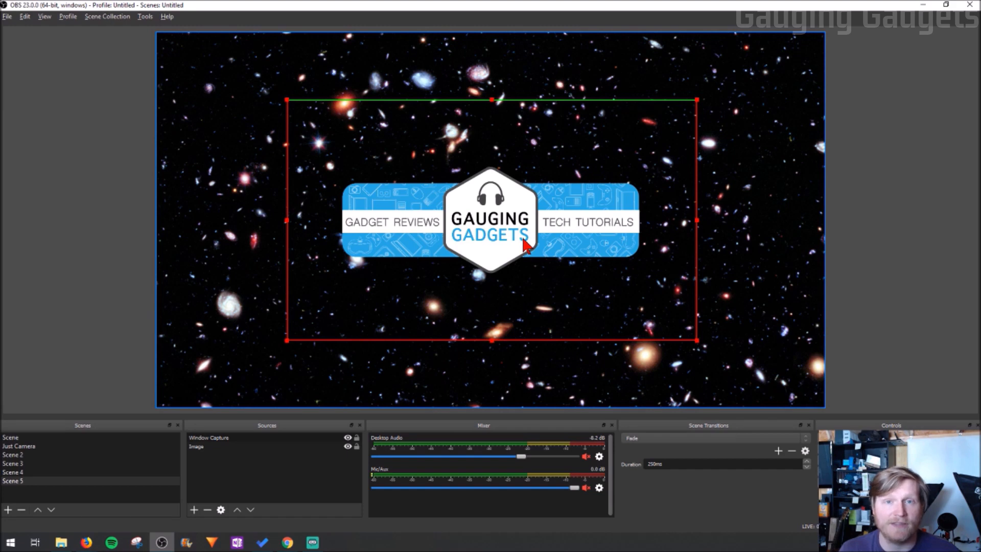
{"action": "mouse_move", "coordinate": [532, 191]}
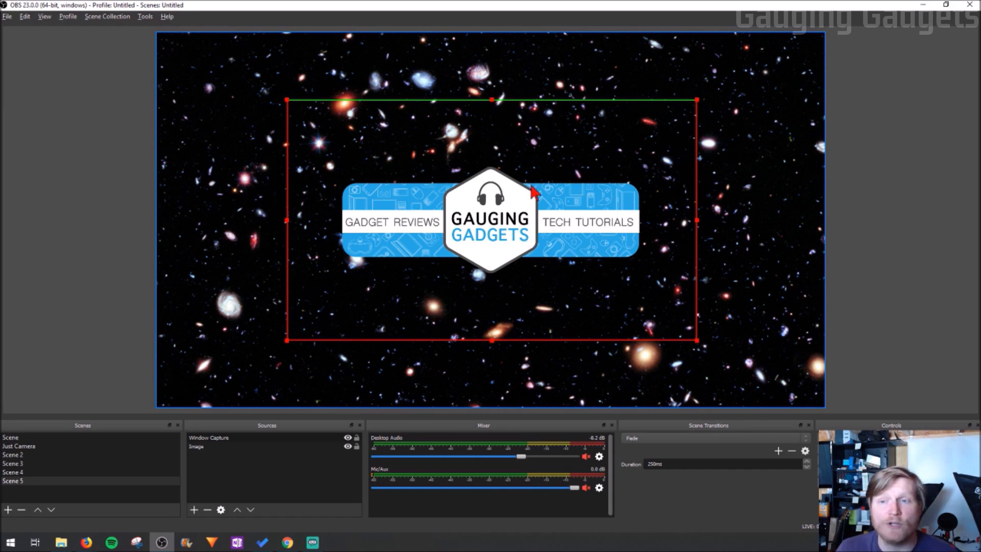
{"action": "mouse_move", "coordinate": [515, 133]}
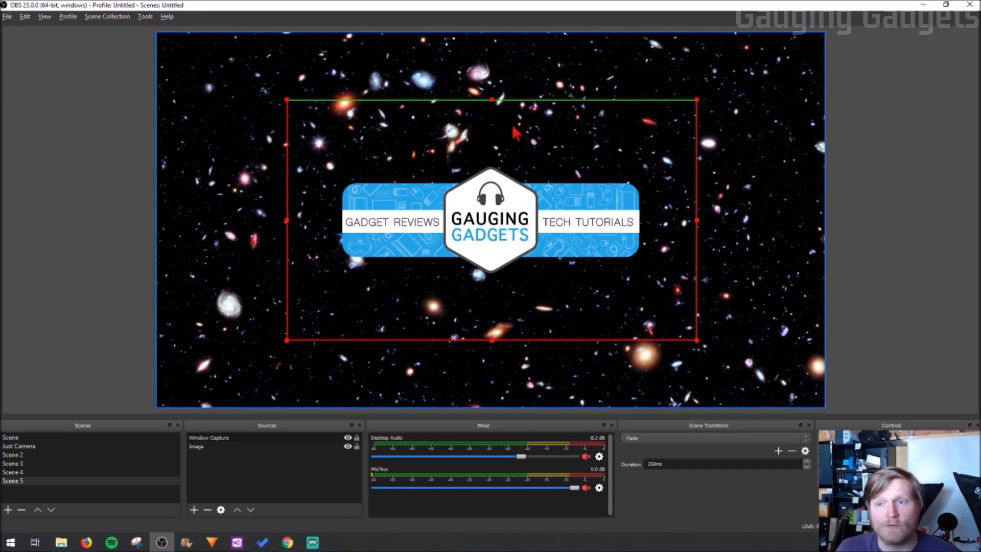